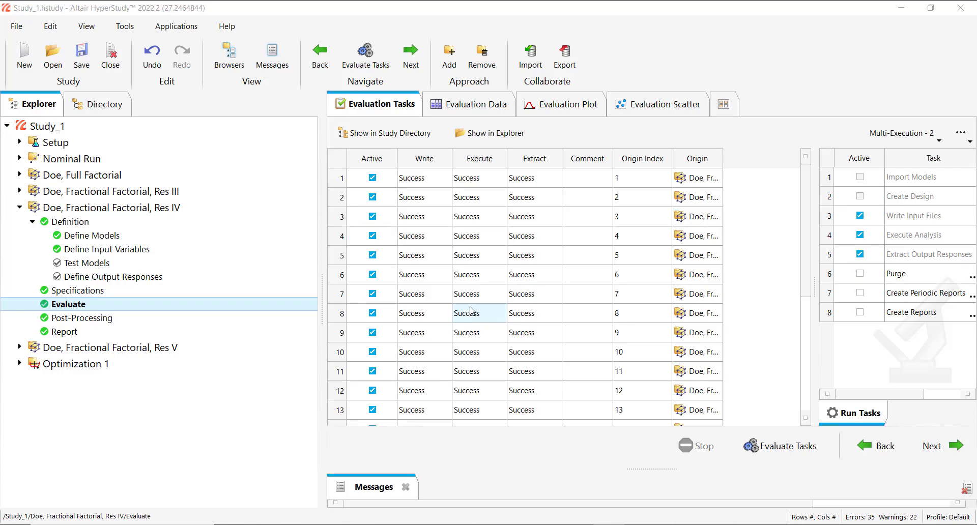
{"action": "mouse_move", "coordinate": [459, 302]}
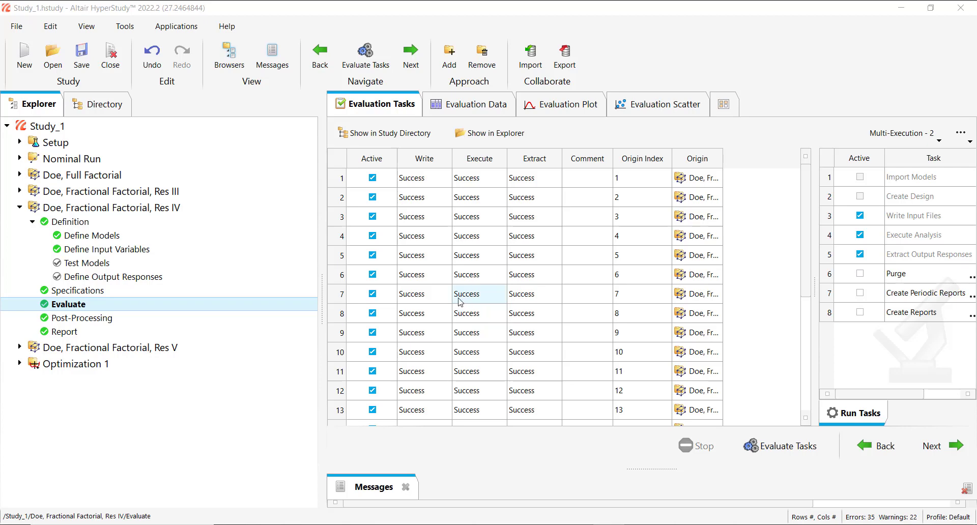
{"action": "mouse_move", "coordinate": [563, 281]}
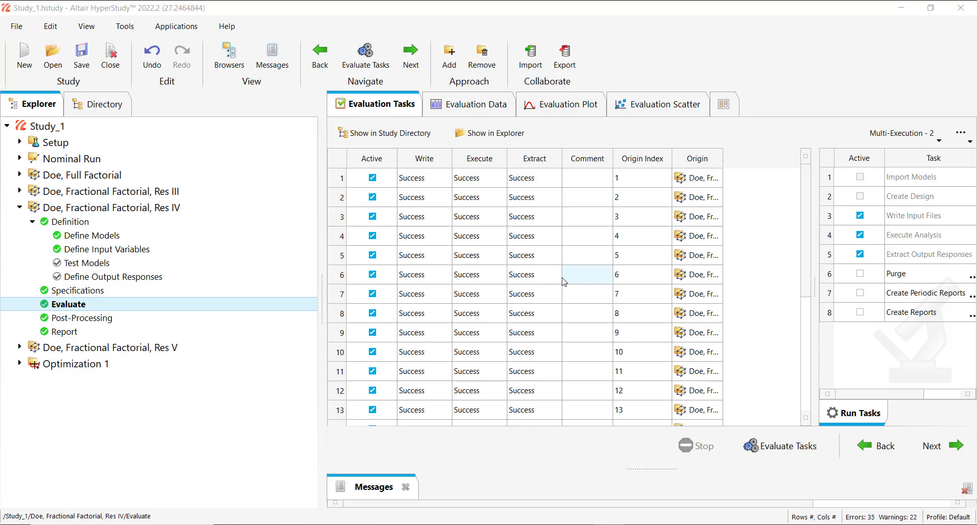
- Show the Res IV DOE's output responses and browse the study directory to run__00001 > m_1
{"action": "left_click", "coordinate": [113, 276]}
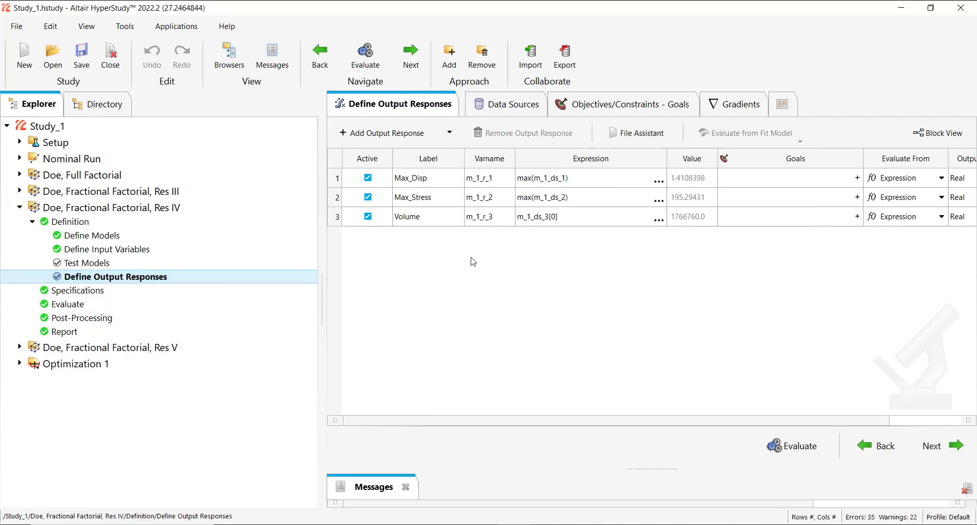
{"action": "mouse_move", "coordinate": [411, 251]}
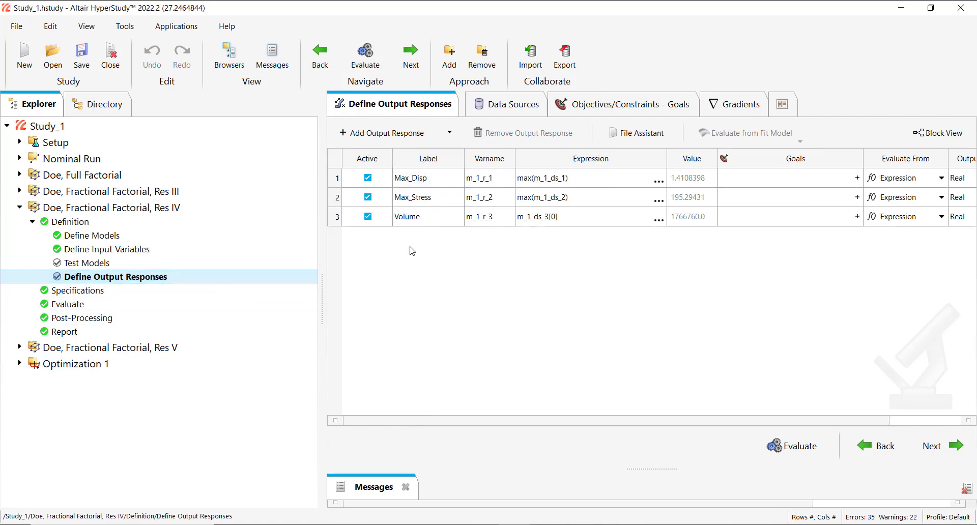
{"action": "left_click", "coordinate": [98, 104]}
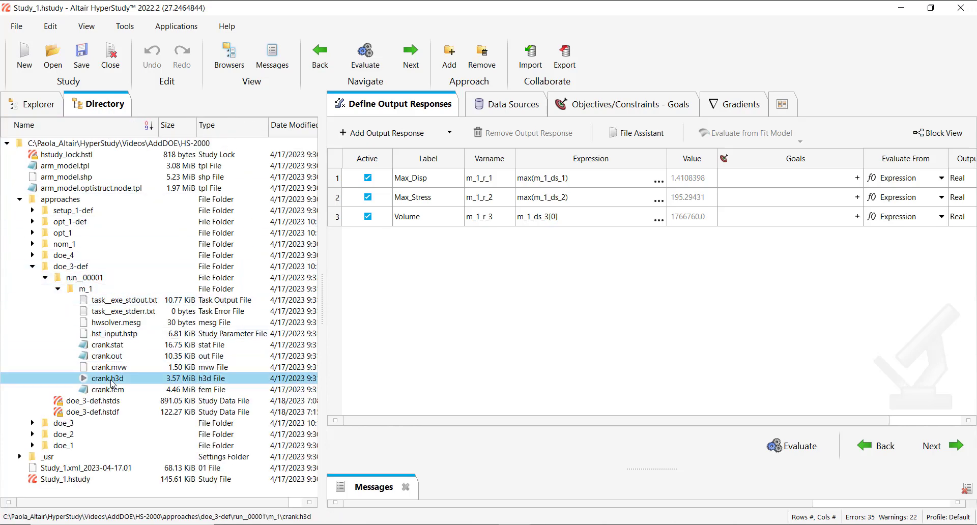
- Create a maximum Element Strains (3D) response from crank.h3d and evaluate it to 8.06e-04
{"action": "left_click", "coordinate": [636, 133]}
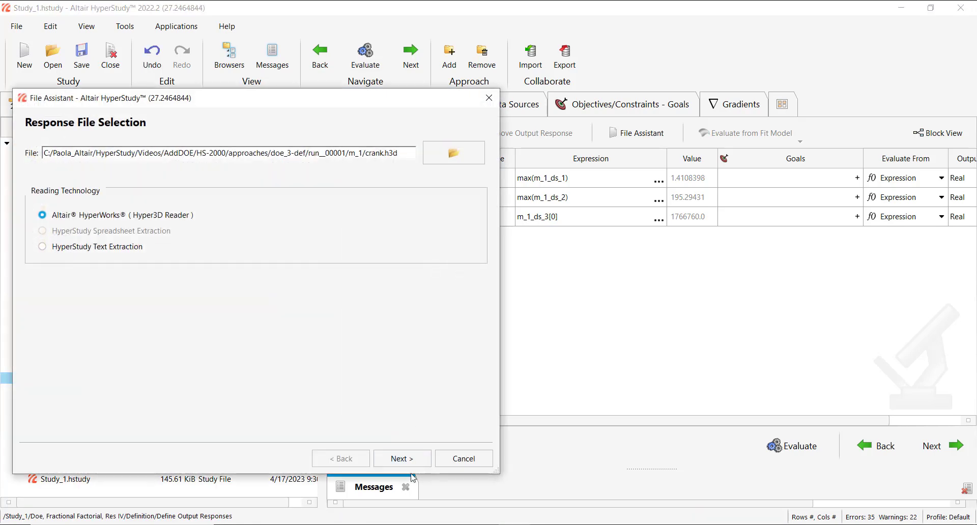
{"action": "left_click", "coordinate": [402, 459]}
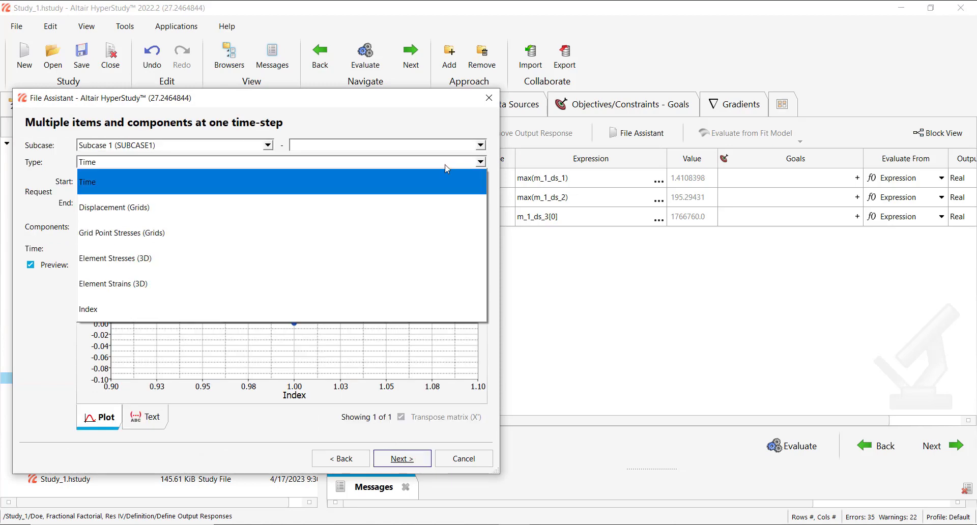
{"action": "left_click", "coordinate": [114, 283]}
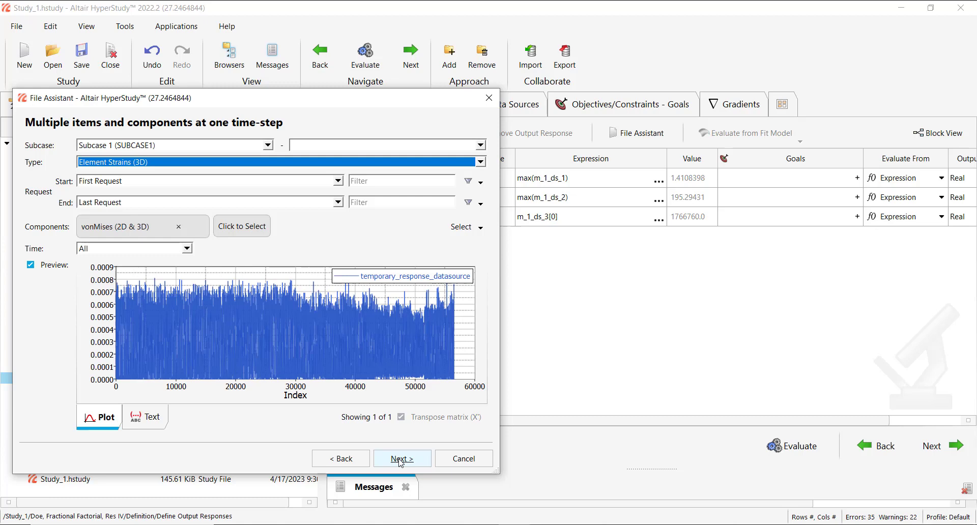
{"action": "left_click", "coordinate": [401, 458]}
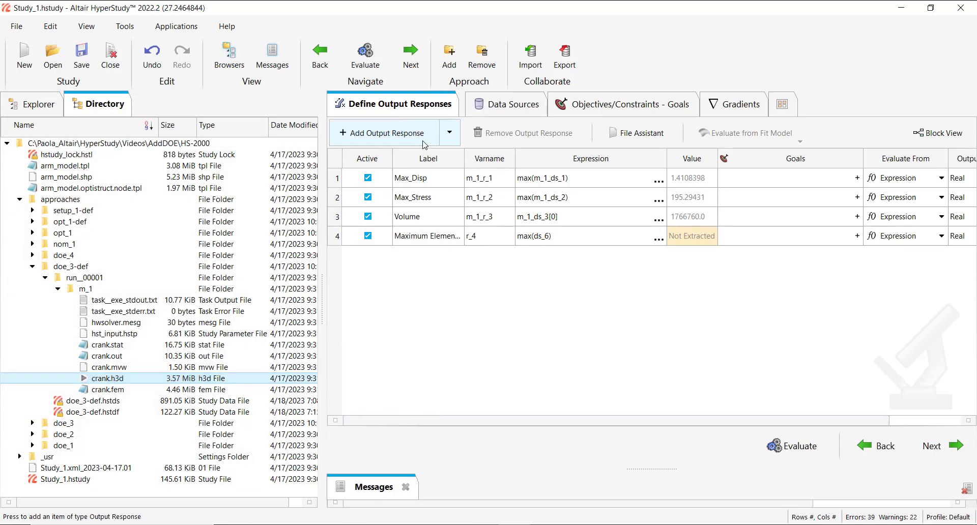
{"action": "mouse_move", "coordinate": [558, 393]}
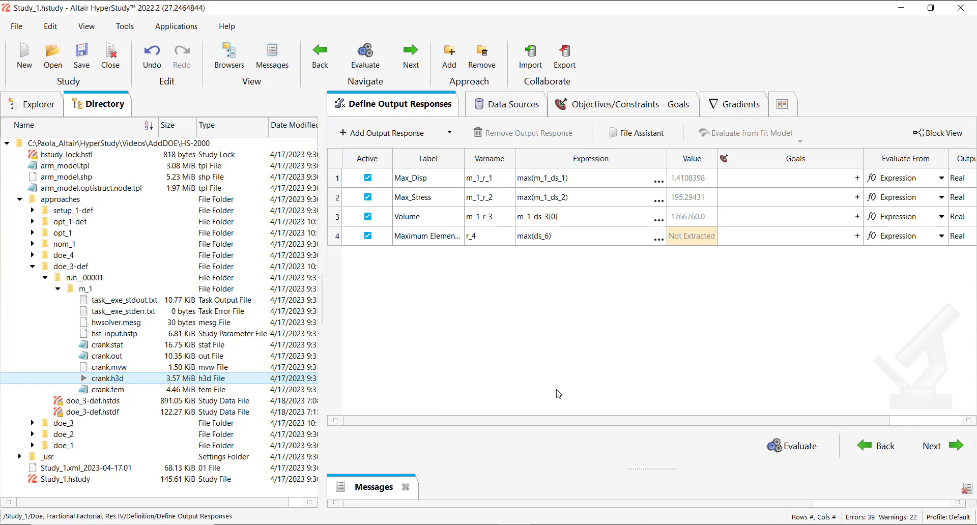
{"action": "left_click", "coordinate": [794, 445]}
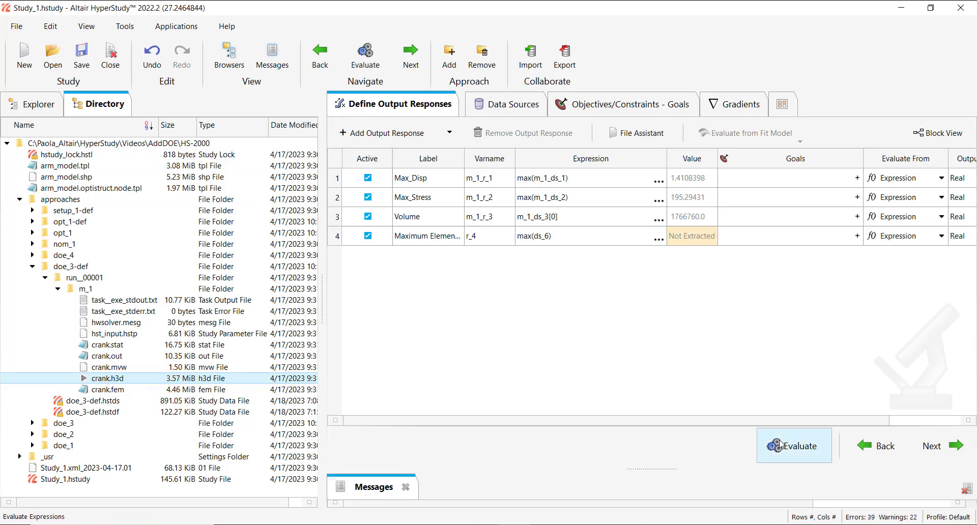
{"action": "left_click", "coordinate": [794, 445]}
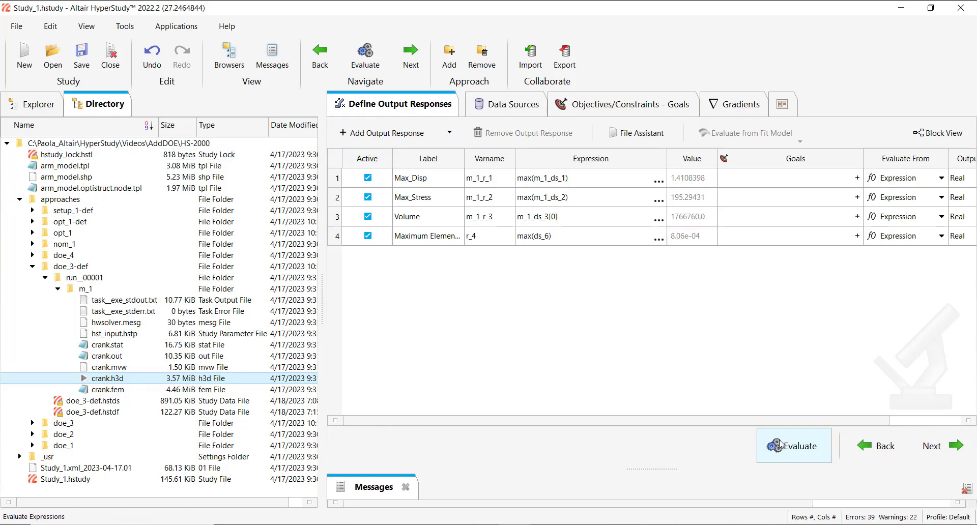
{"action": "left_click", "coordinate": [31, 103]}
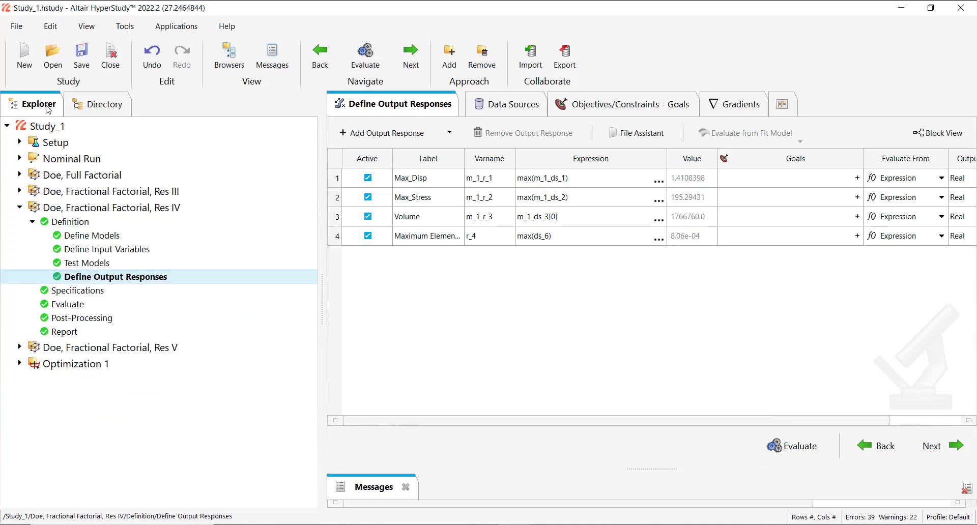
- Check the Res IV DOE Evaluation Data for the empty strain column, then go back to Evaluation Tasks
{"action": "left_click", "coordinate": [67, 304]}
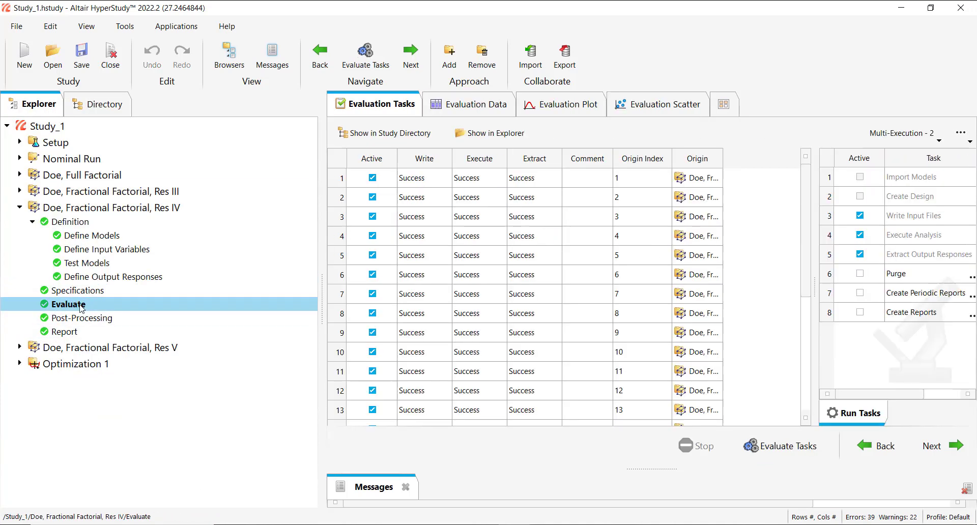
{"action": "left_click", "coordinate": [476, 103]}
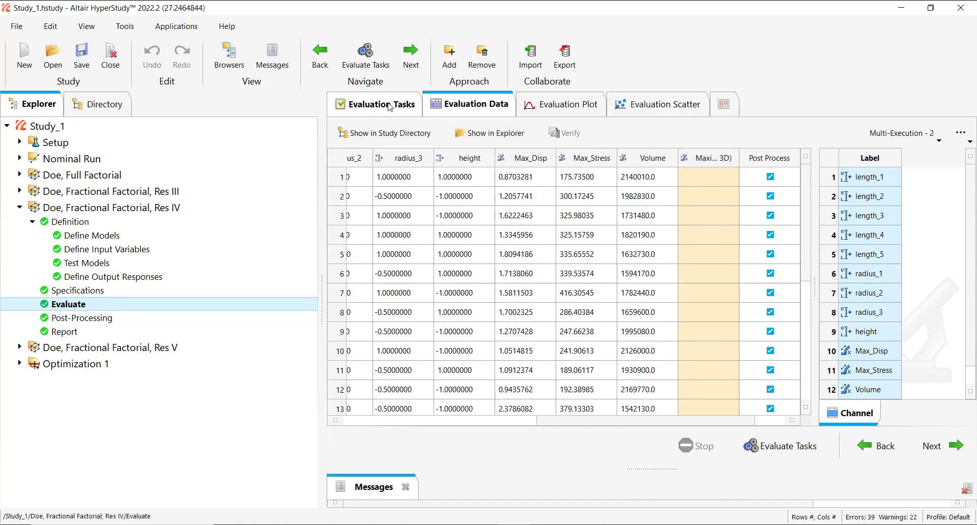
{"action": "left_click", "coordinate": [382, 104]}
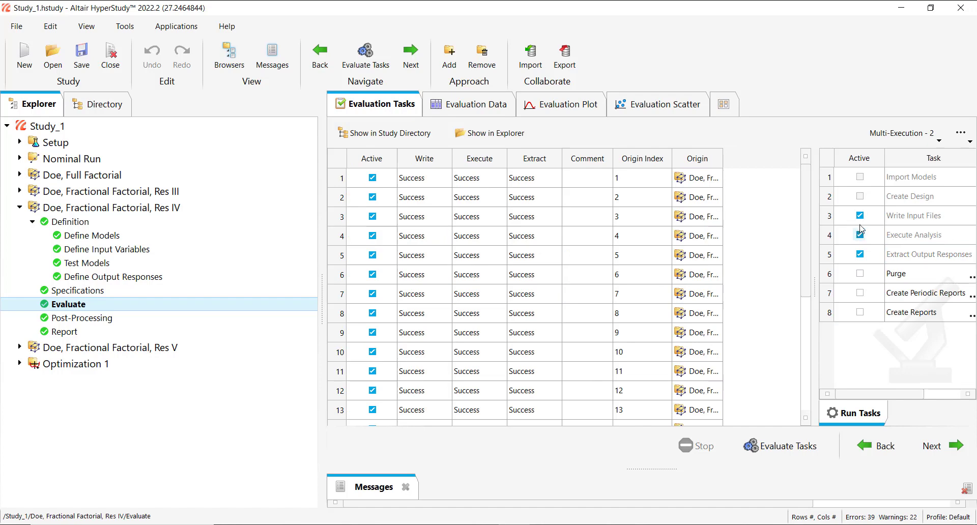
- Disable Write Input Files and Execute Analysis, then run only Extract Output Responses for all runs
{"action": "left_click", "coordinate": [858, 216]}
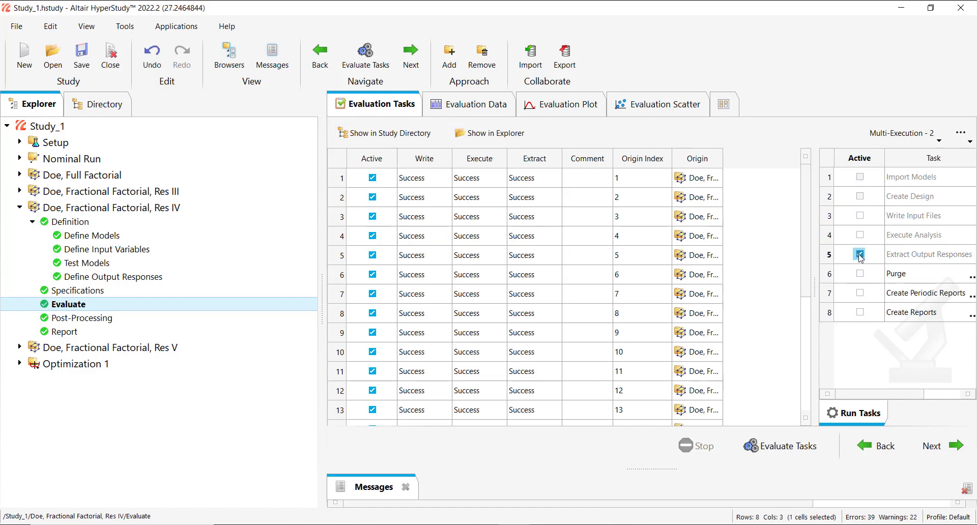
{"action": "left_click", "coordinate": [858, 253]}
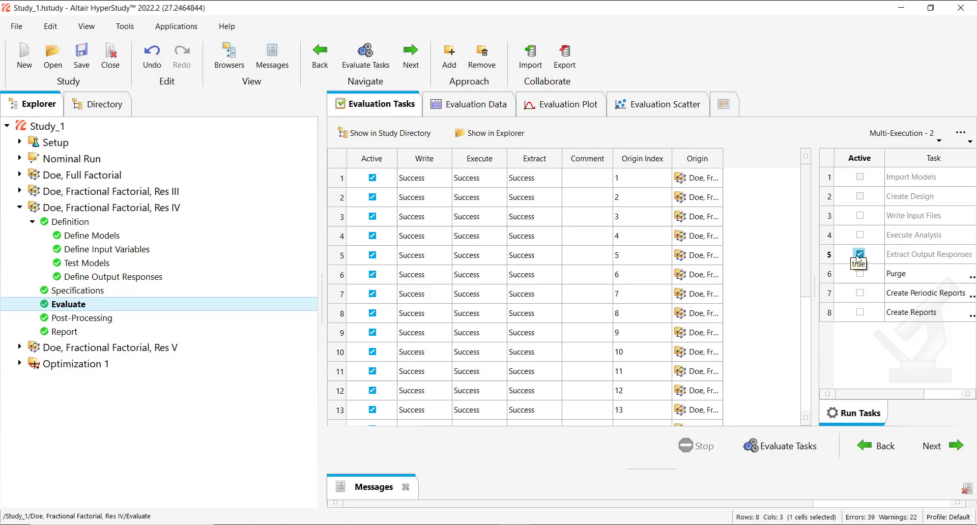
{"action": "left_click", "coordinate": [857, 254]}
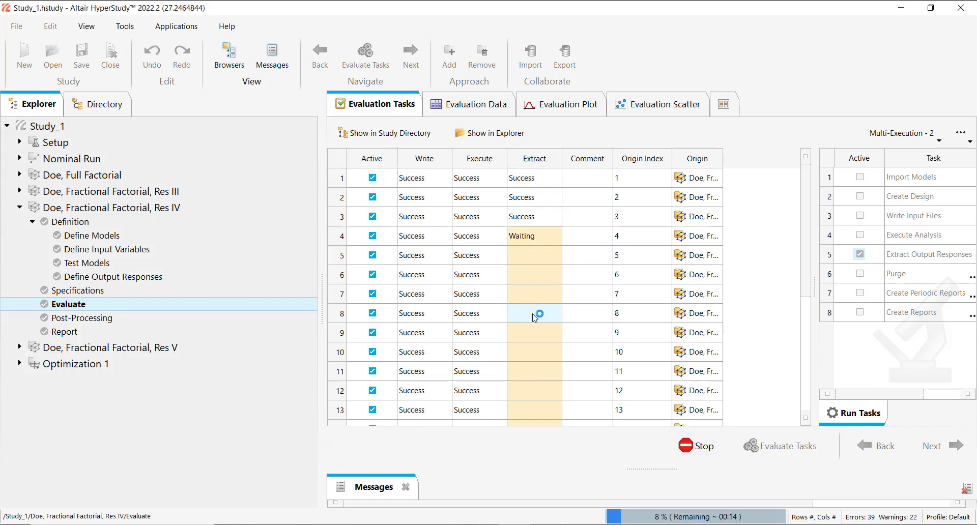
{"action": "mouse_move", "coordinate": [533, 313]}
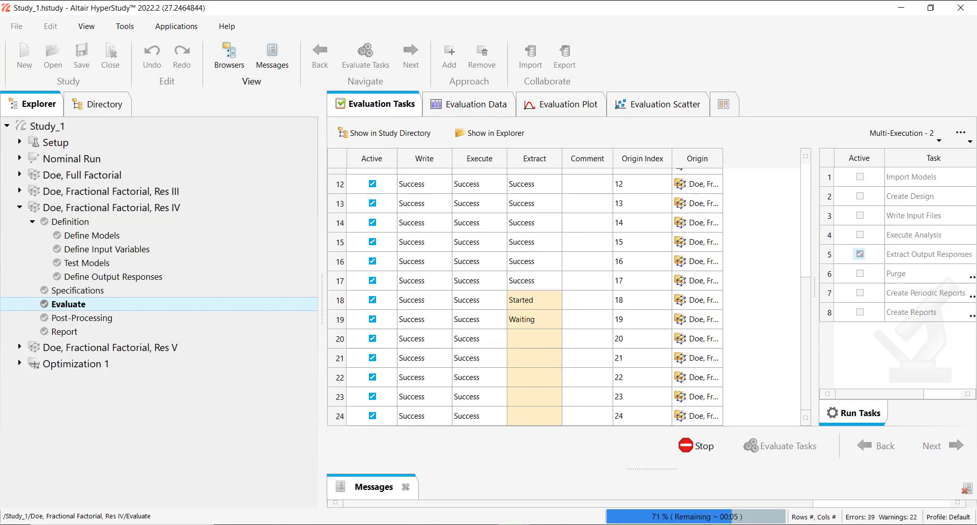
- Scroll the Res IV DOE Evaluation Data to confirm strain values for all 24 runs
{"action": "left_click", "coordinate": [468, 103]}
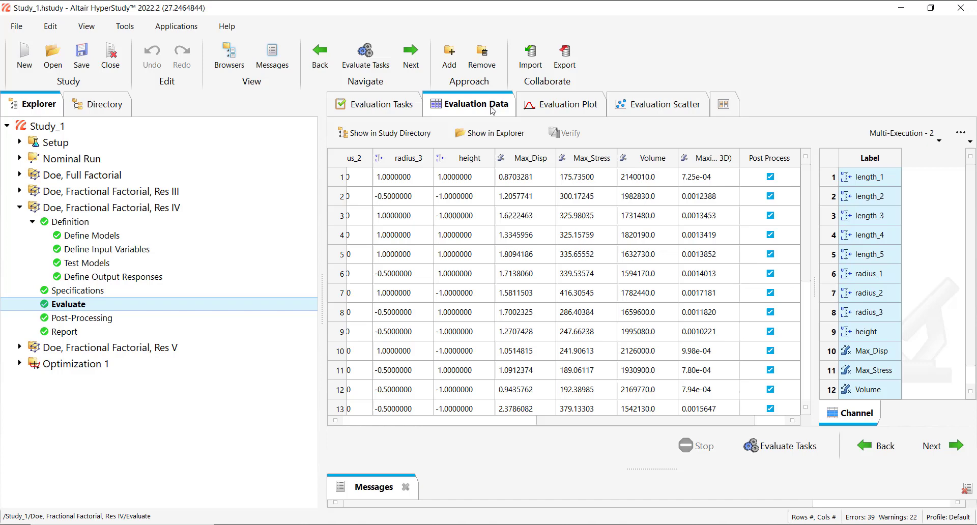
{"action": "scroll", "scroll_direction": "down", "scroll_amount": 3}
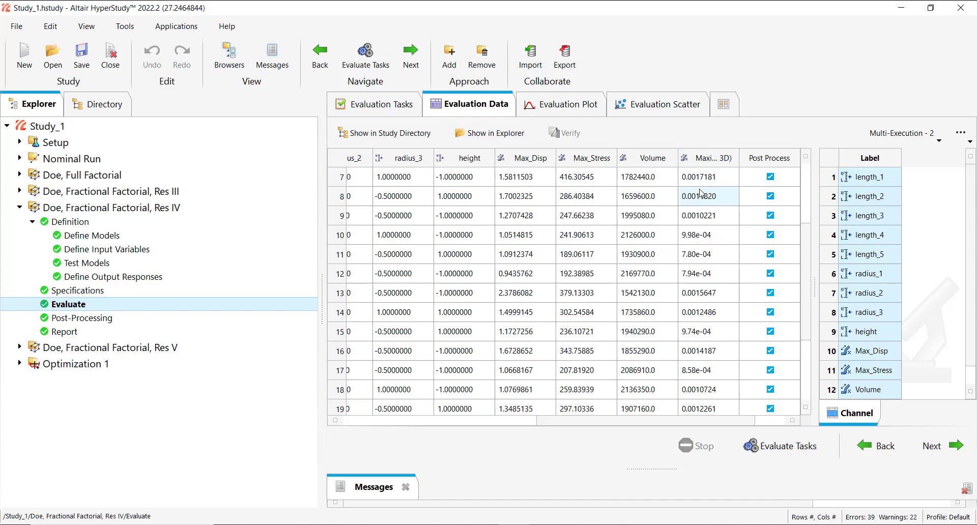
{"action": "scroll", "scroll_direction": "down", "scroll_amount": 3}
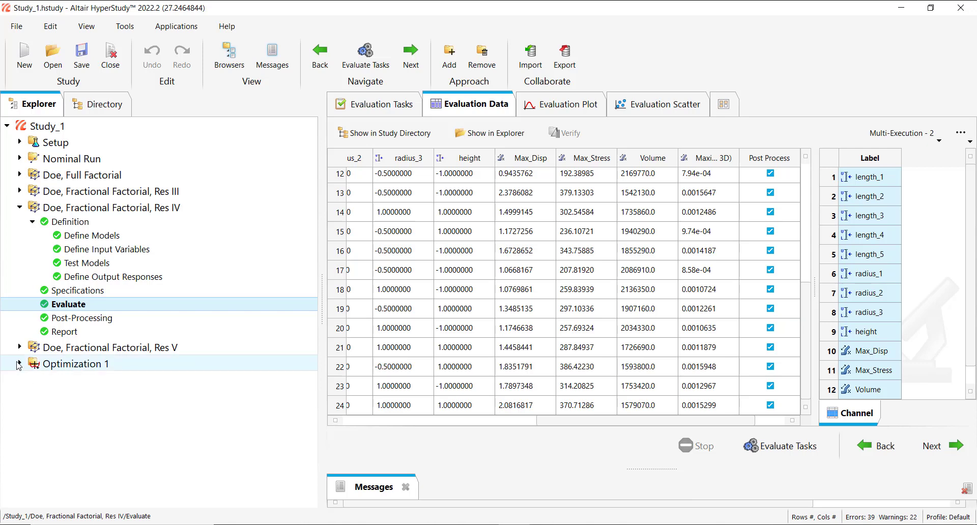
{"action": "left_click", "coordinate": [28, 364]}
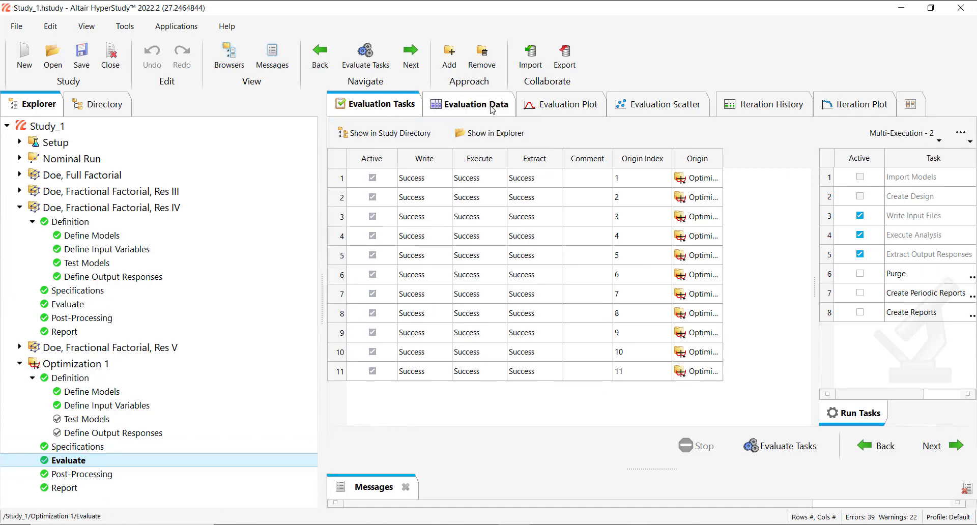
{"action": "mouse_move", "coordinate": [464, 108]}
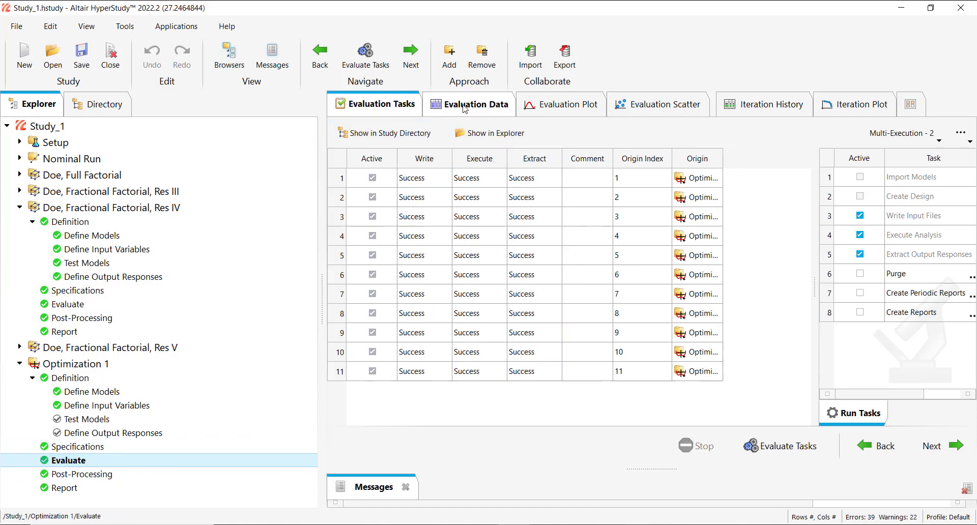
- Go to Optimization 1's Define Output Responses and add Response 4
{"action": "left_click", "coordinate": [476, 103]}
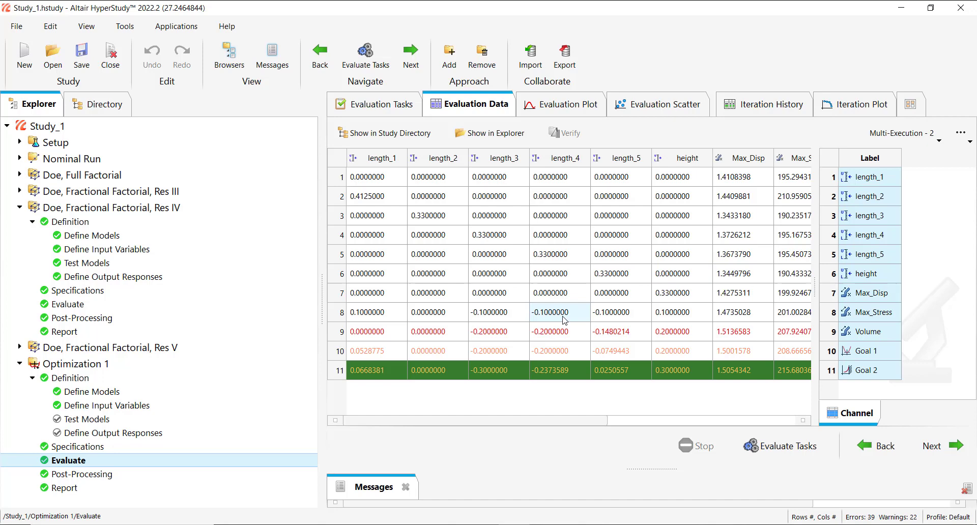
{"action": "left_click", "coordinate": [115, 432]}
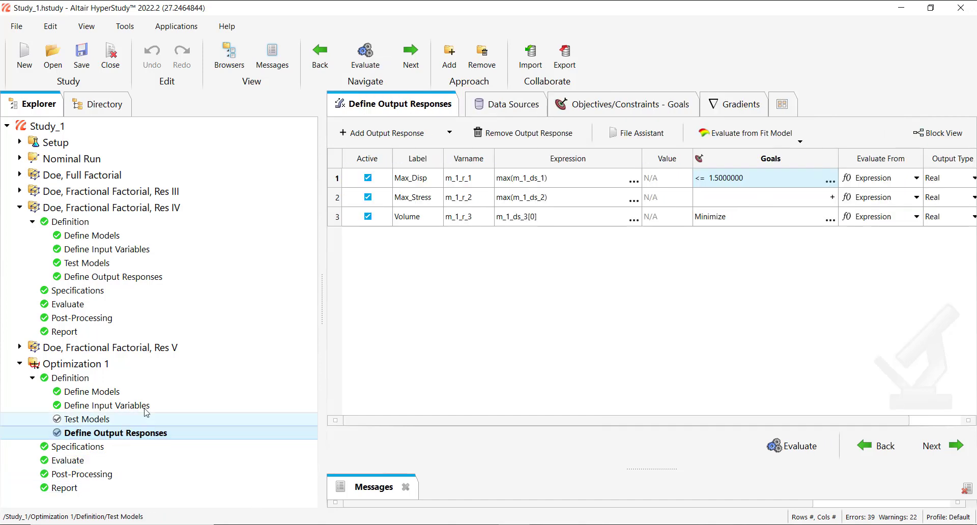
{"action": "left_click", "coordinate": [115, 433]}
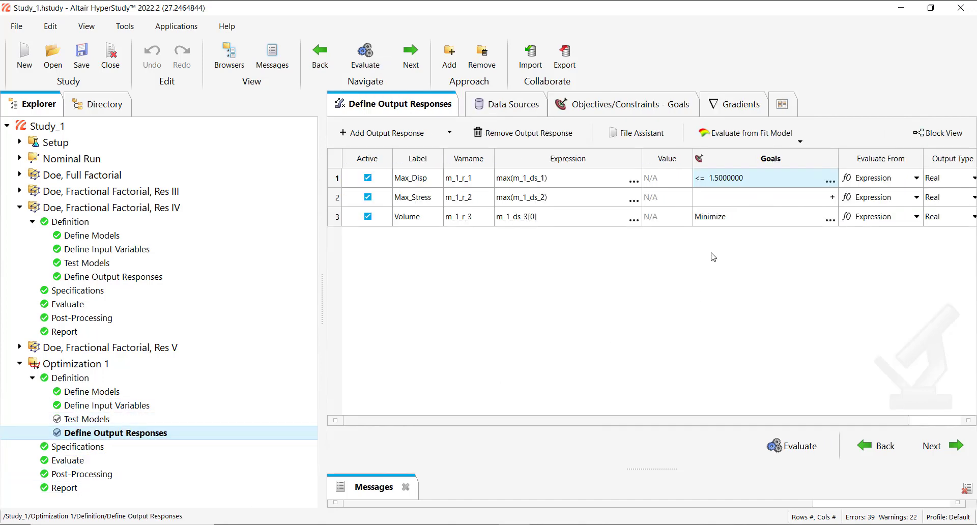
{"action": "mouse_move", "coordinate": [43, 83]}
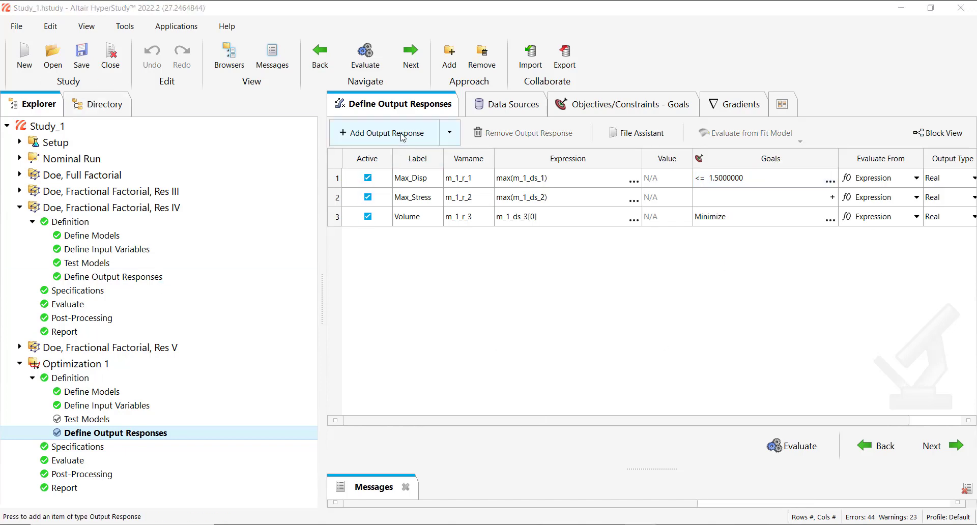
{"action": "left_click", "coordinate": [382, 133]}
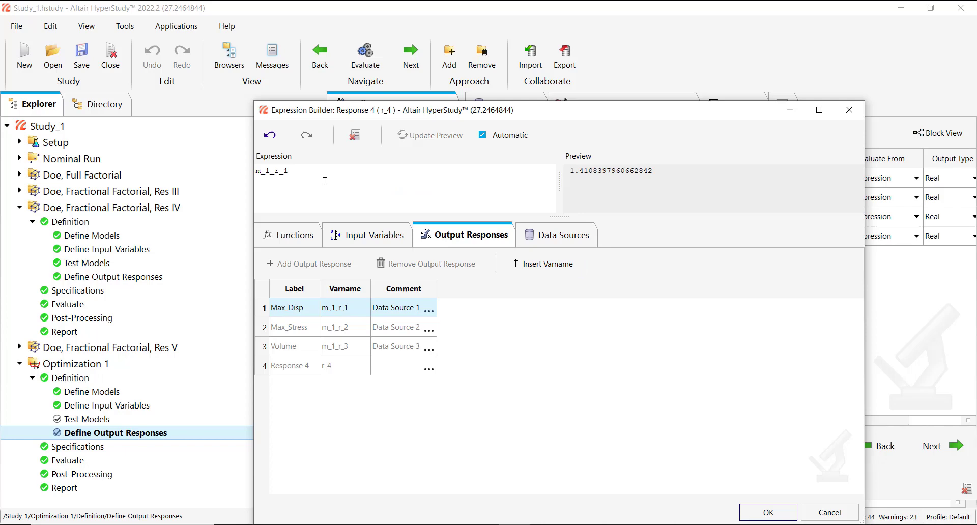
- Set Response 4's expression to m_1_r_1+m_1_r_2 and confirm with OK
{"action": "type", "text": "+m_1_r_2"}
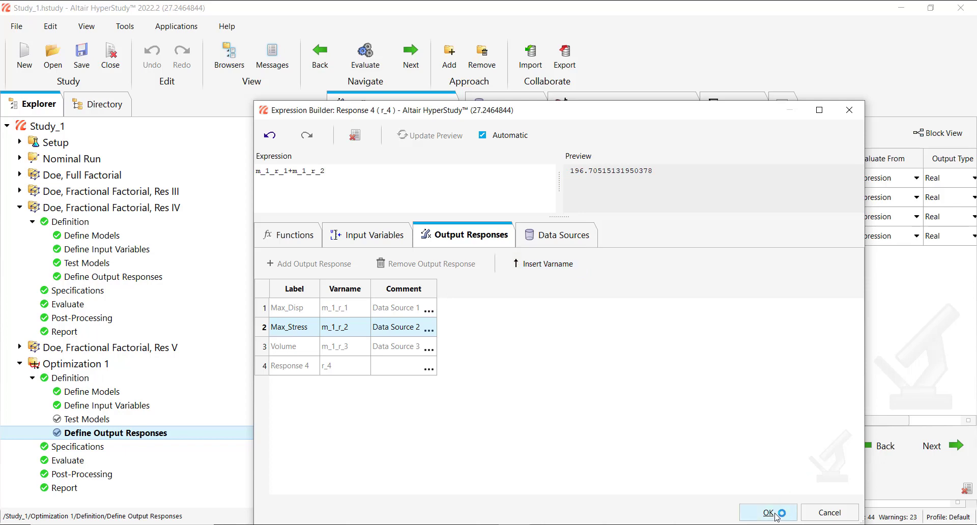
{"action": "left_click", "coordinate": [767, 512]}
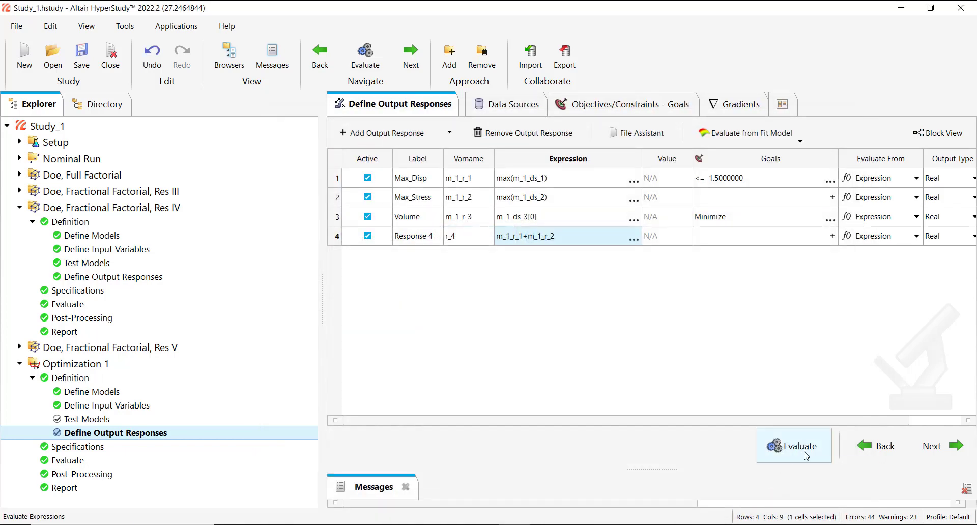
{"action": "mouse_move", "coordinate": [932, 445]}
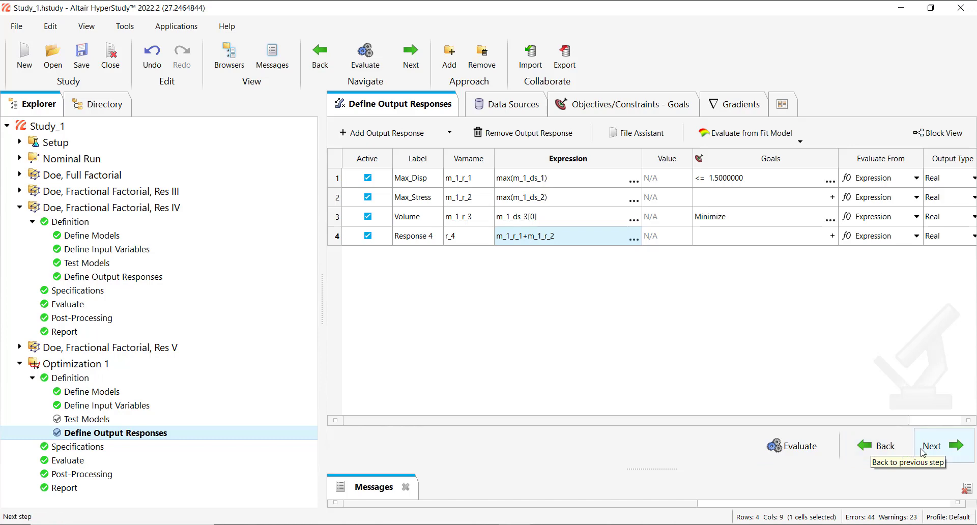
{"action": "mouse_move", "coordinate": [932, 446]}
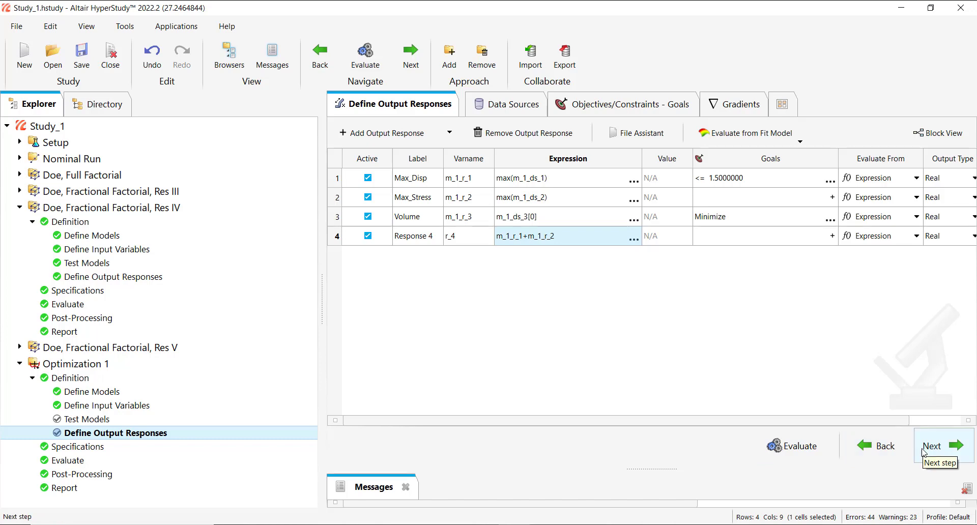
- Advance to Optimization 1's Evaluate step, scroll the data table, and view Evaluation Tasks
{"action": "left_click", "coordinate": [941, 446]}
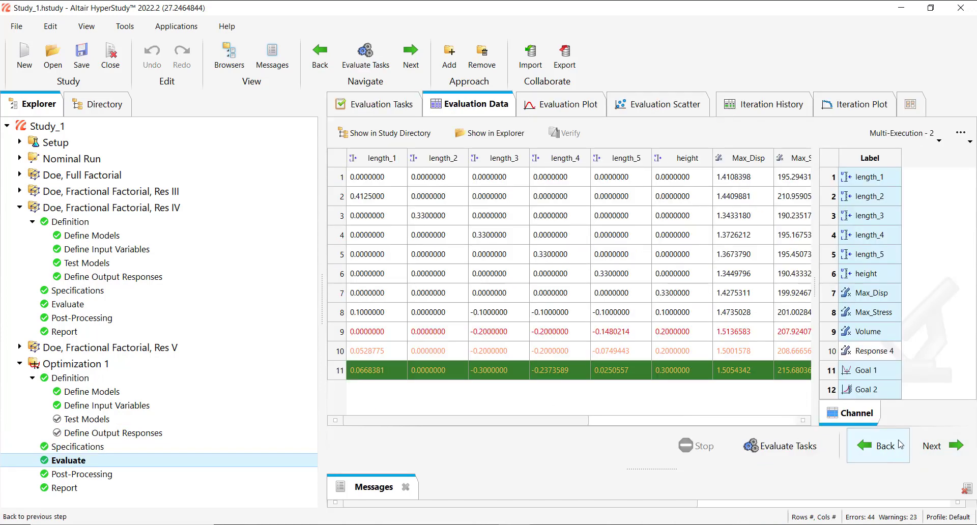
{"action": "scroll", "scroll_direction": "right", "scroll_amount": 3}
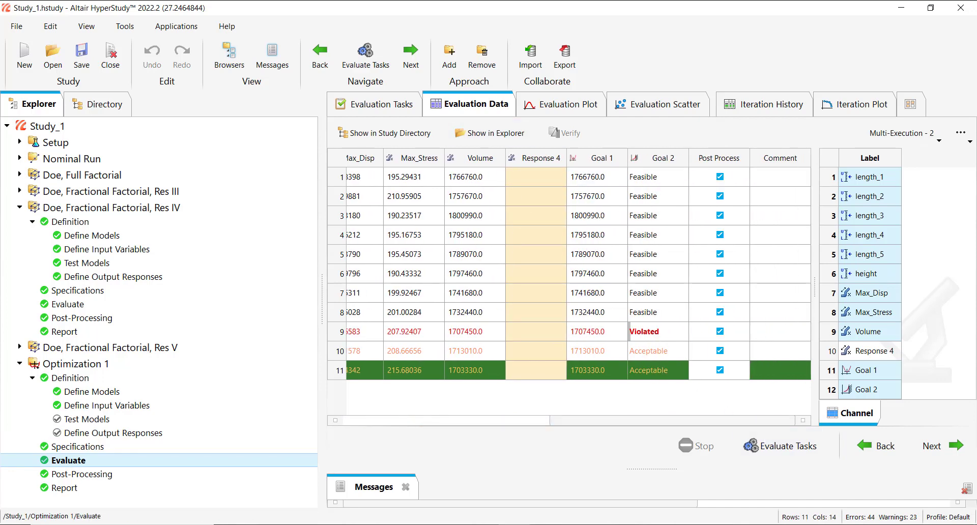
{"action": "left_click", "coordinate": [374, 104]}
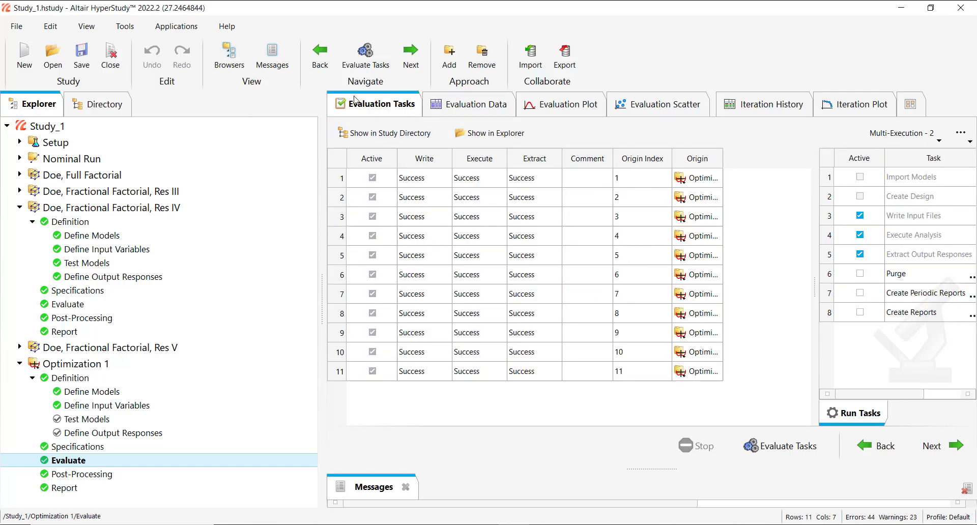
- Run only Extract Output Responses for the 11 optimization runs and view Evaluation Data
{"action": "left_click", "coordinate": [858, 235]}
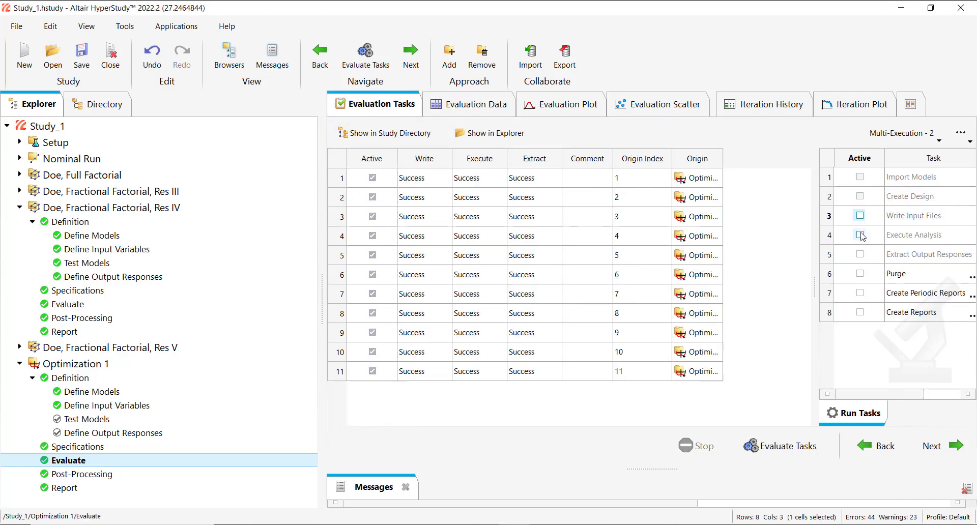
{"action": "left_click", "coordinate": [859, 254]}
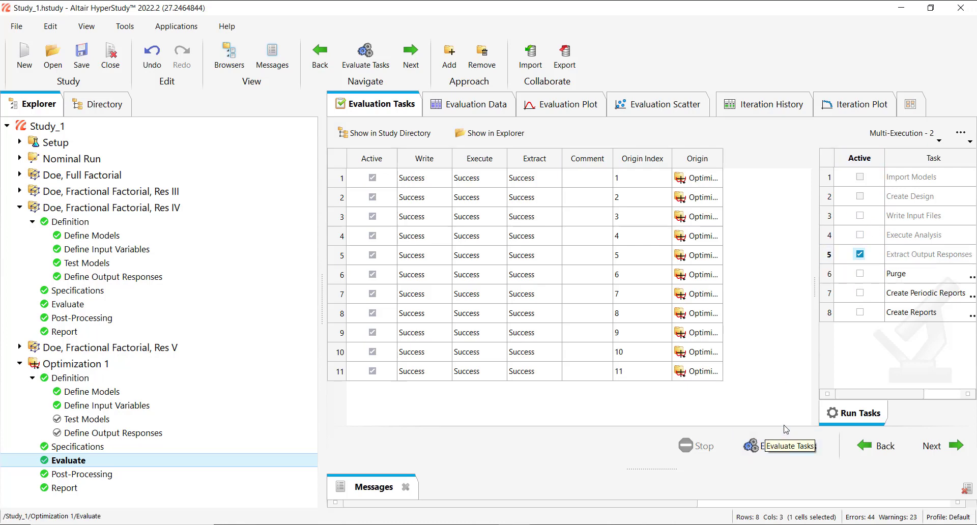
{"action": "left_click", "coordinate": [789, 445]}
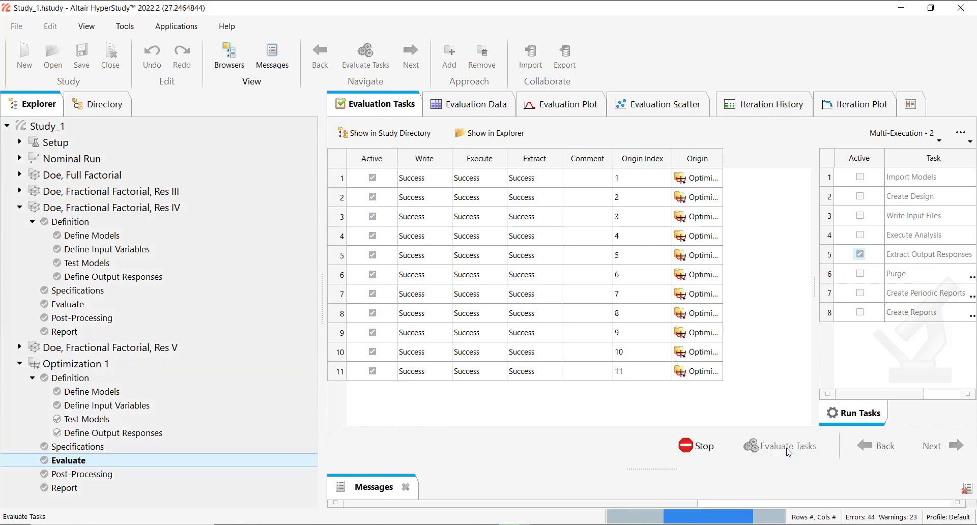
{"action": "left_click", "coordinate": [786, 446]}
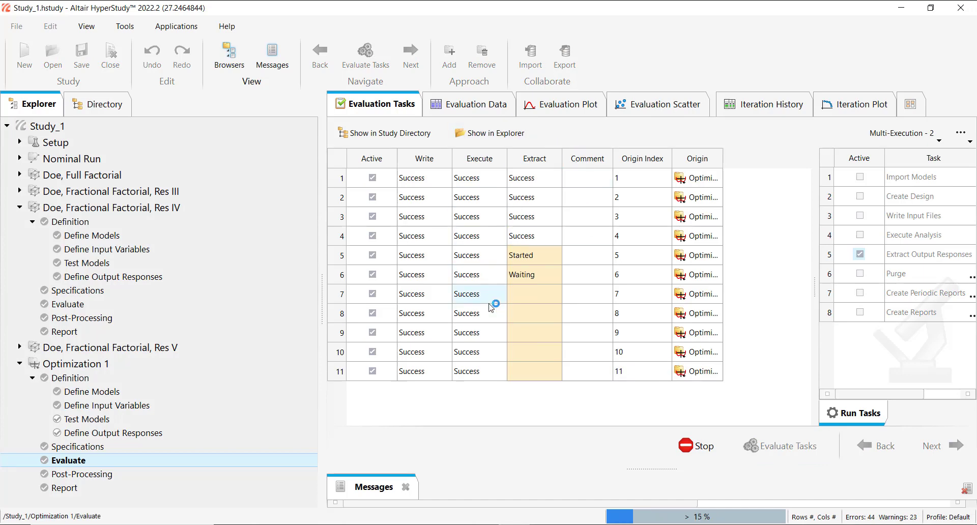
{"action": "mouse_move", "coordinate": [499, 304]}
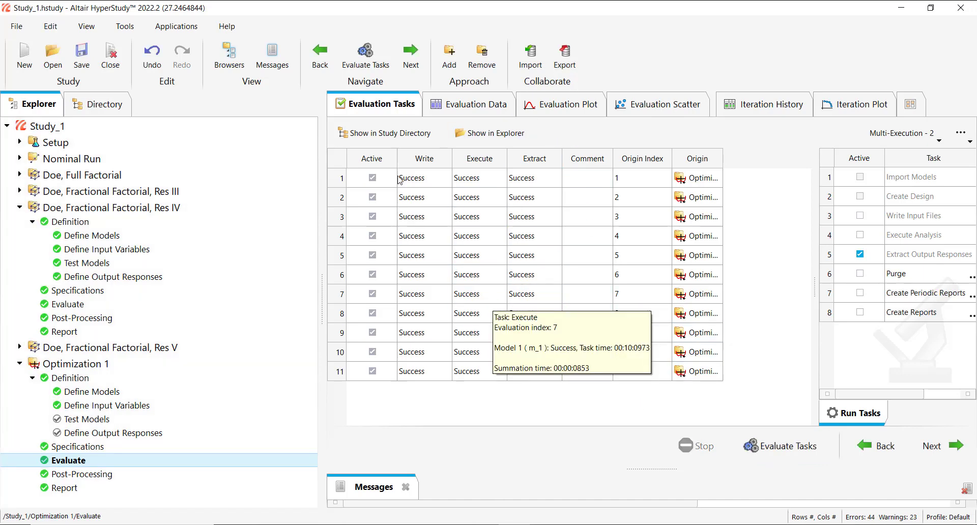
{"action": "left_click", "coordinate": [475, 104]}
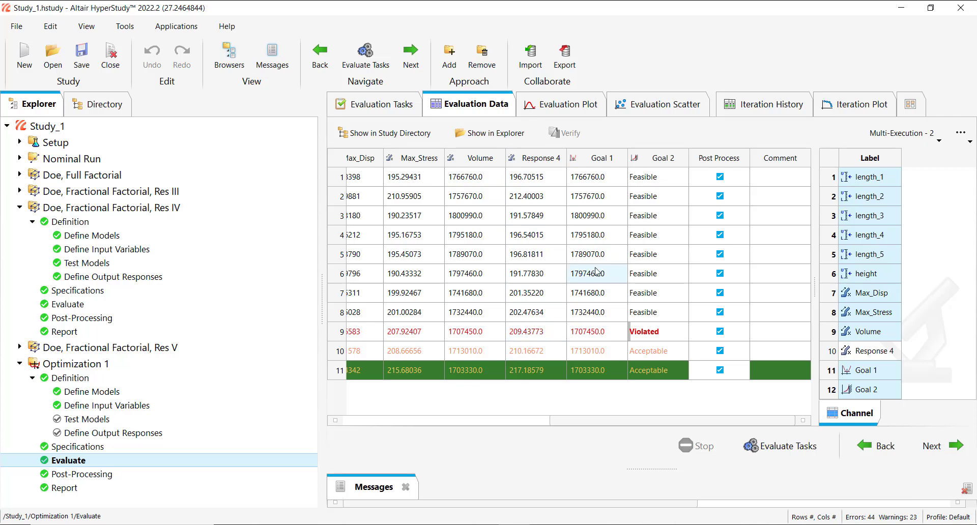
{"action": "mouse_move", "coordinate": [591, 254]}
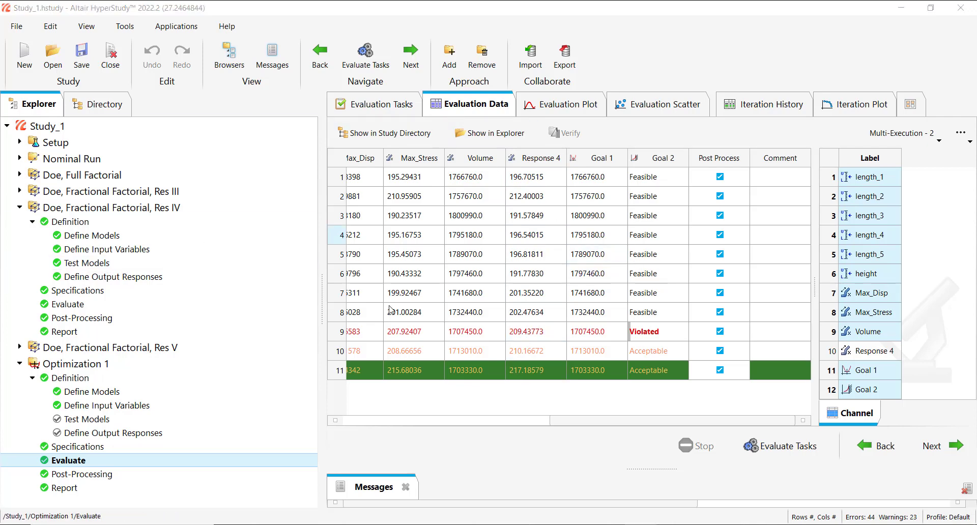
- After checking Response 4 values, return to the Evaluation Tasks table
{"action": "left_click", "coordinate": [375, 104]}
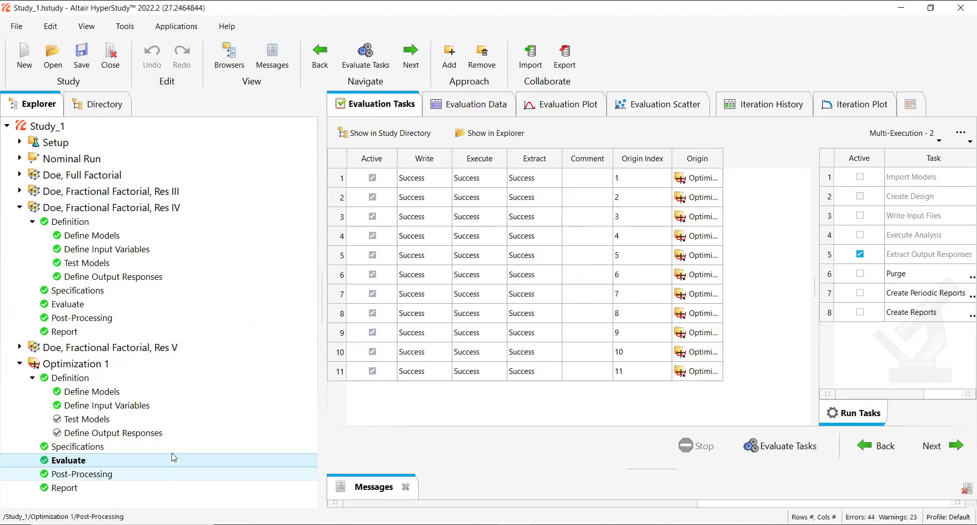
- Reopen Optimization 1's output response definitions to review the Goals column
{"action": "left_click", "coordinate": [115, 433]}
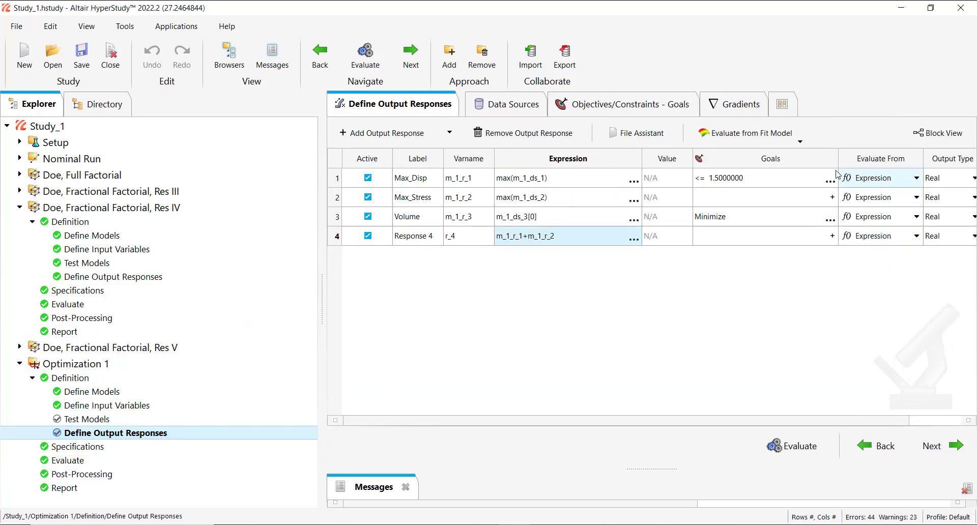
{"action": "mouse_move", "coordinate": [771, 216]}
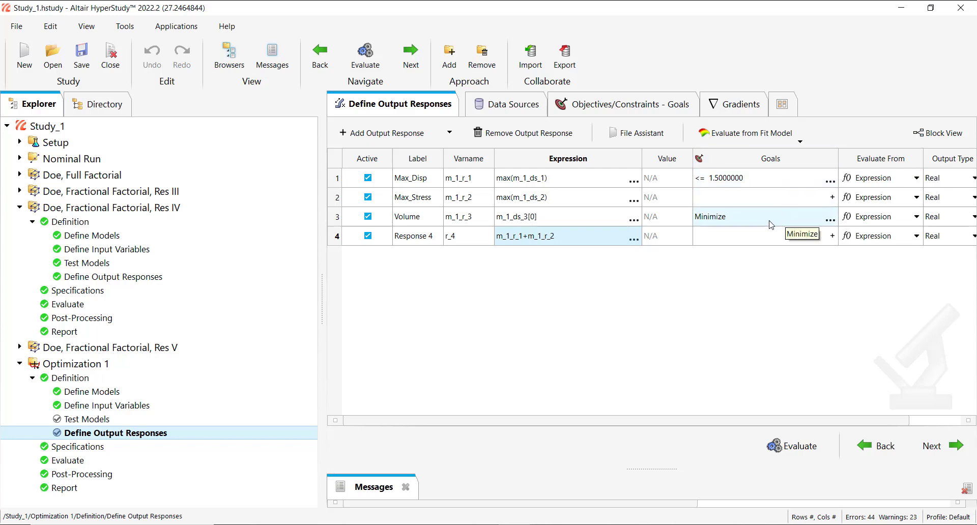
{"action": "mouse_move", "coordinate": [752, 216]}
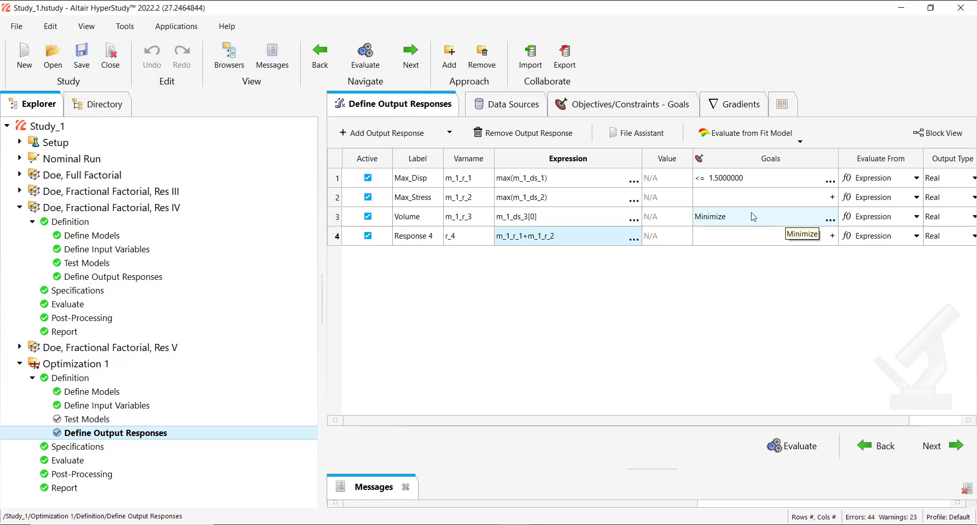
{"action": "mouse_move", "coordinate": [750, 216]}
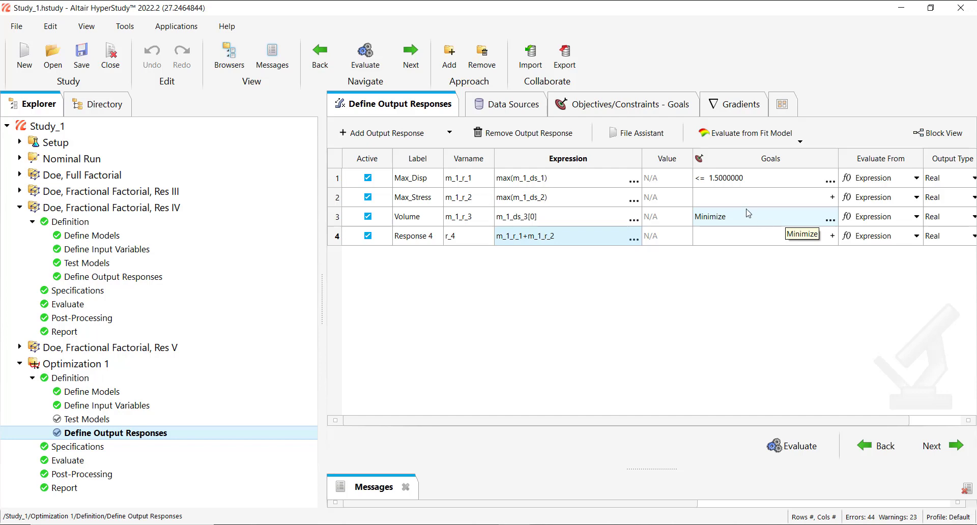
{"action": "mouse_move", "coordinate": [733, 178]}
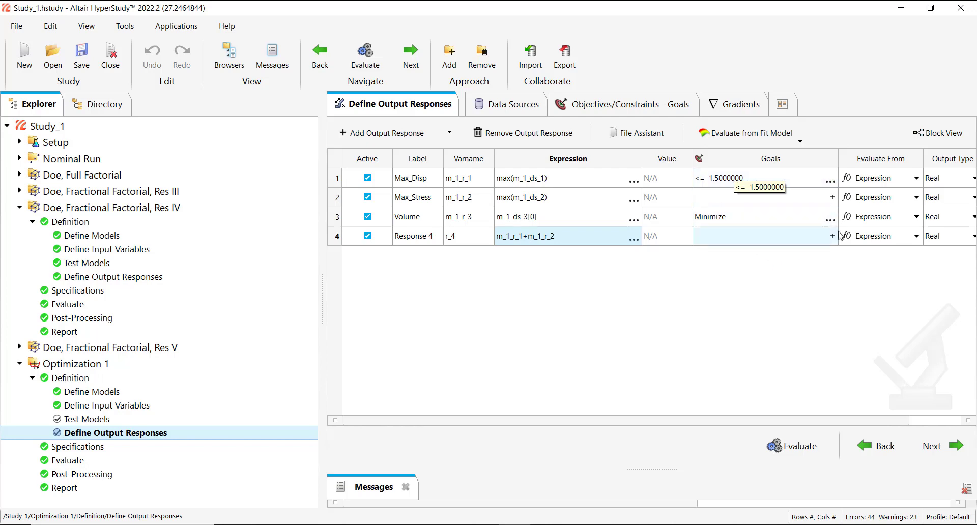
{"action": "mouse_move", "coordinate": [835, 242]}
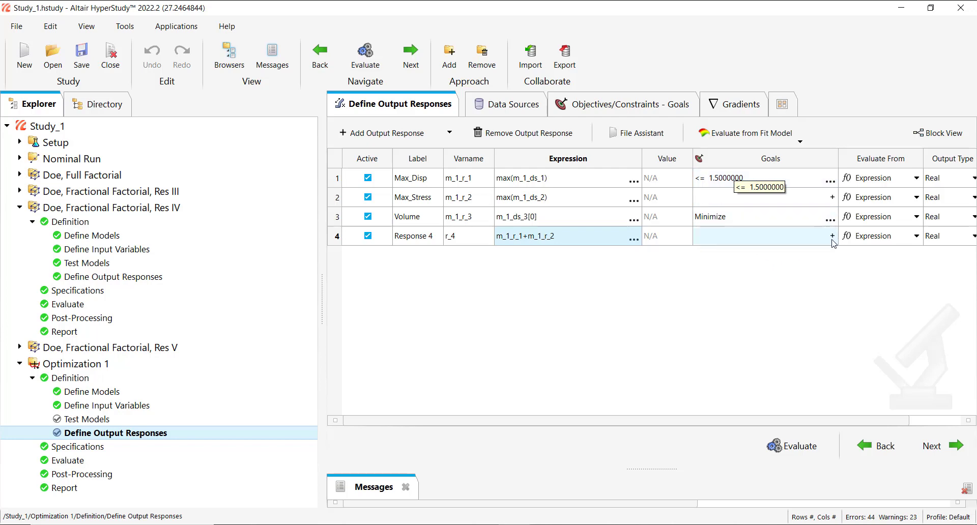
- Open Response 4's goal editor, declining the results invalidation warning
{"action": "left_click", "coordinate": [830, 235]}
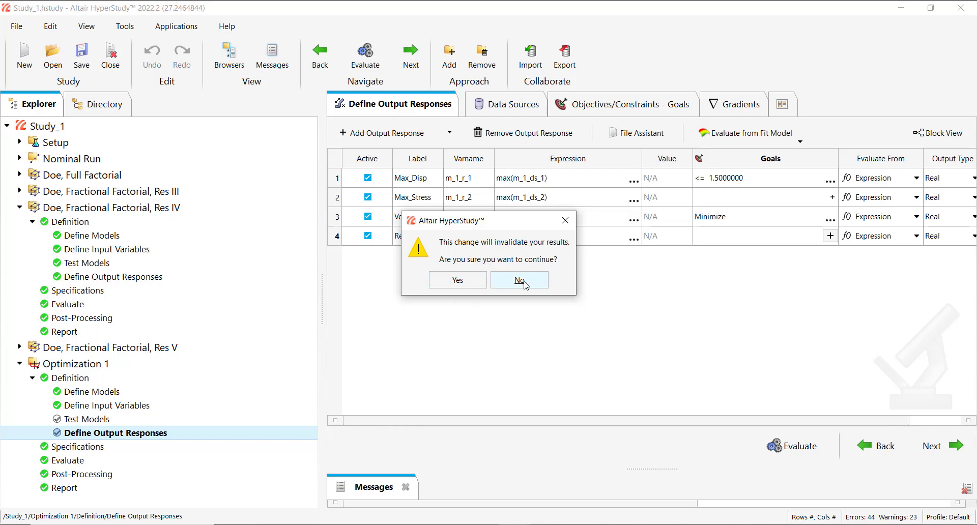
{"action": "left_click", "coordinate": [519, 280]}
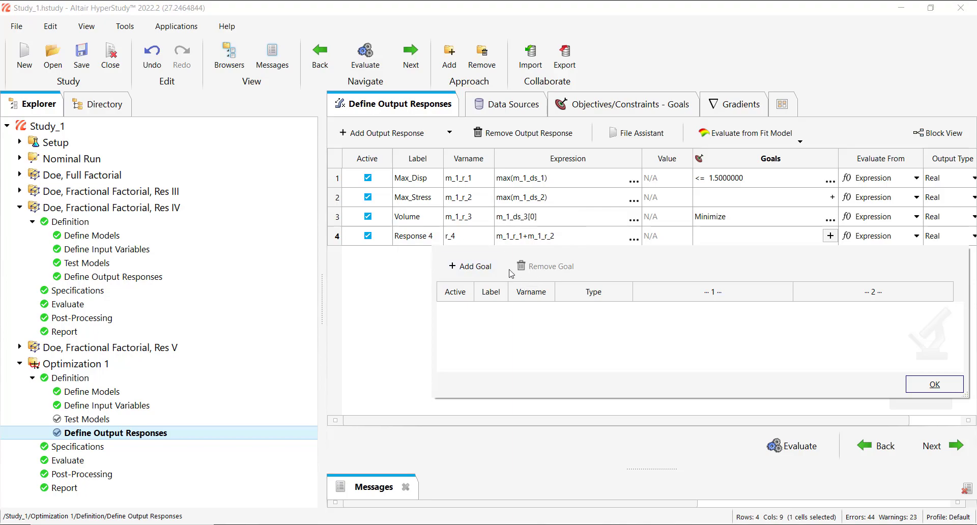